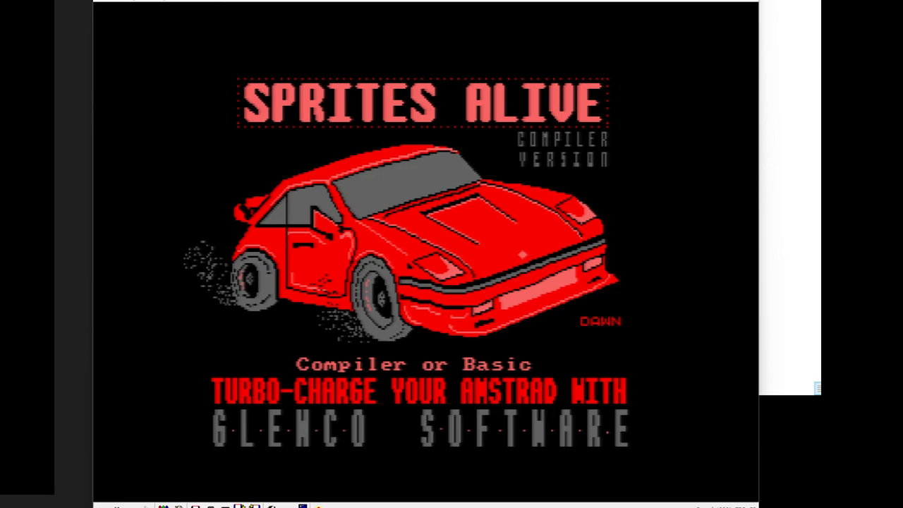
mouse_move(606, 356)
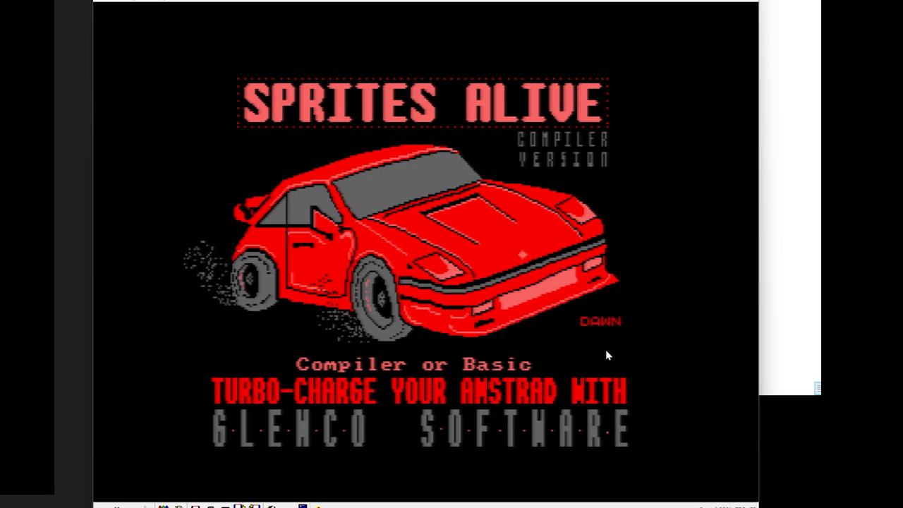
mouse_move(810, 440)
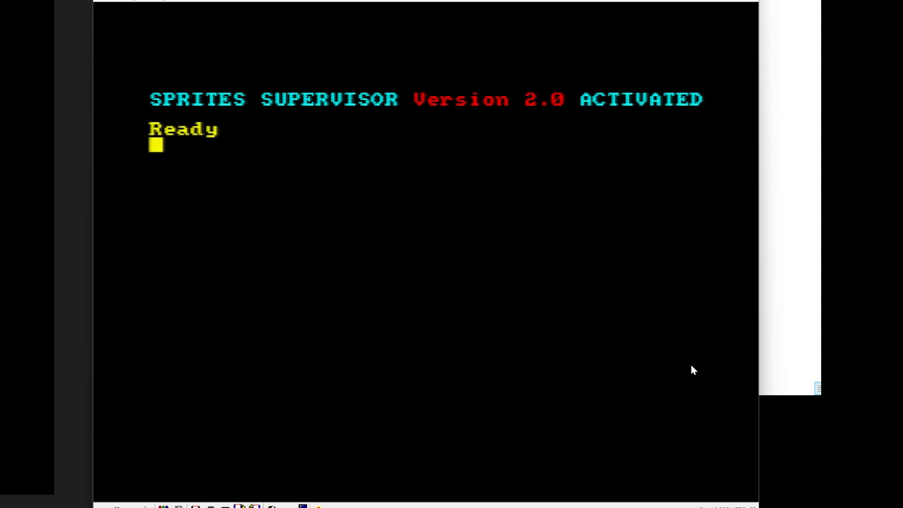
- Enter print "hello" at the Ready prompt so hello echoes back
type("print \"")
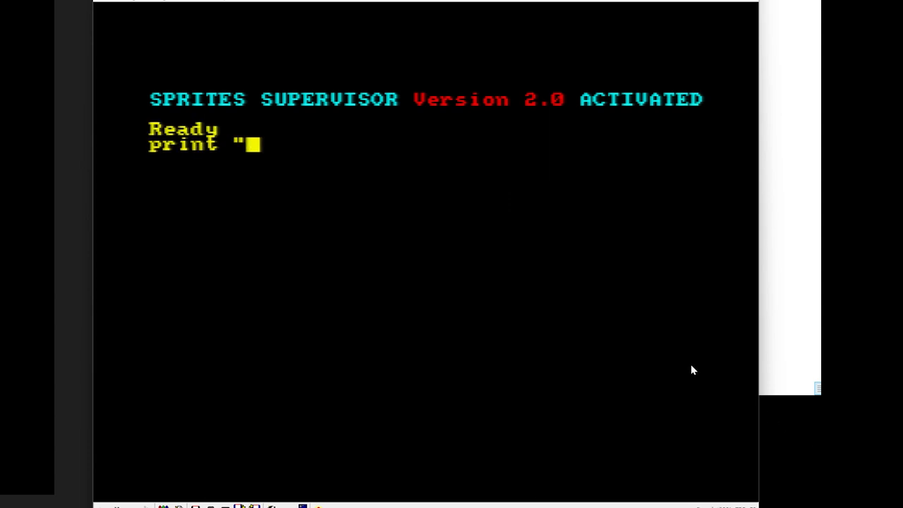
type("hello\"")
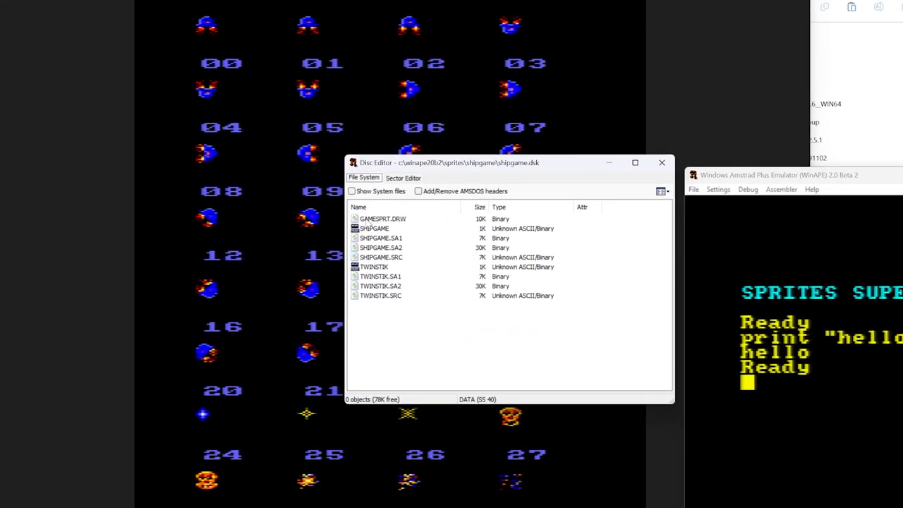
mouse_move(399, 219)
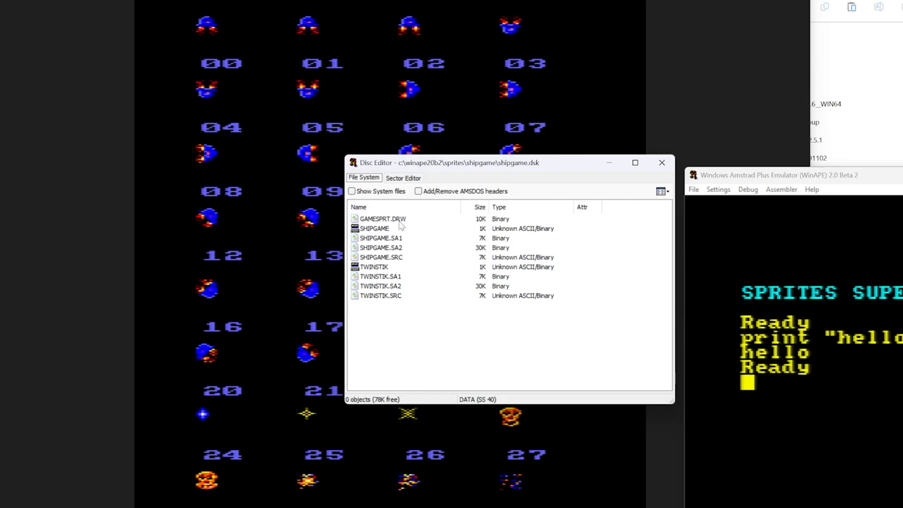
mouse_move(643, 112)
type("|draw,\"")
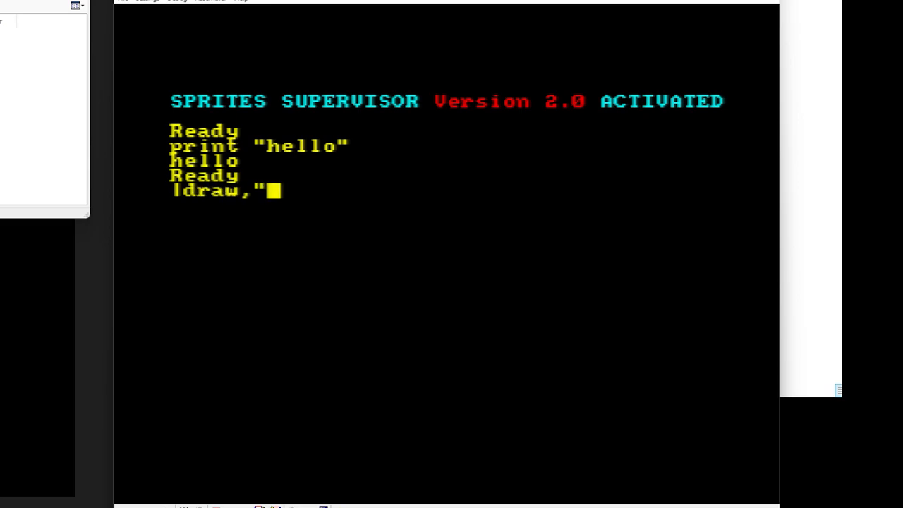
- Load the "gamesprt" sprite images from disc with |draw
type("game")
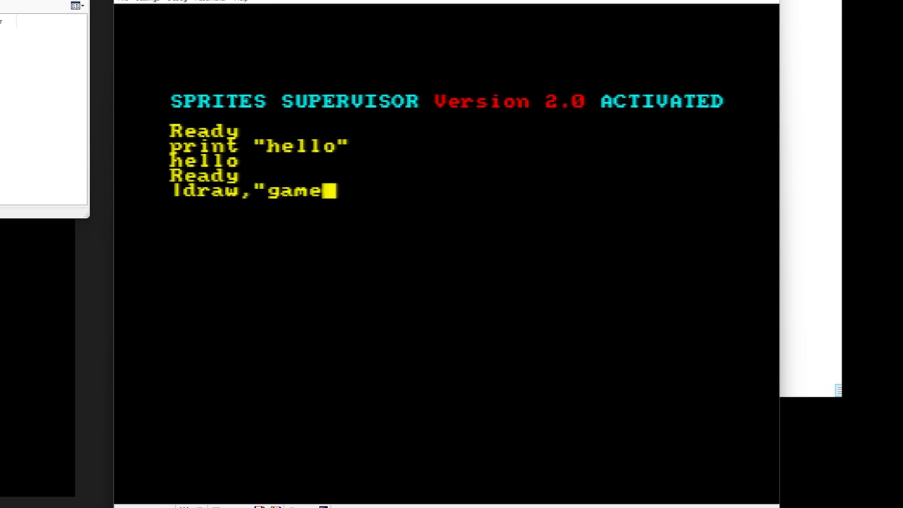
type("sprt\"")
type("|")
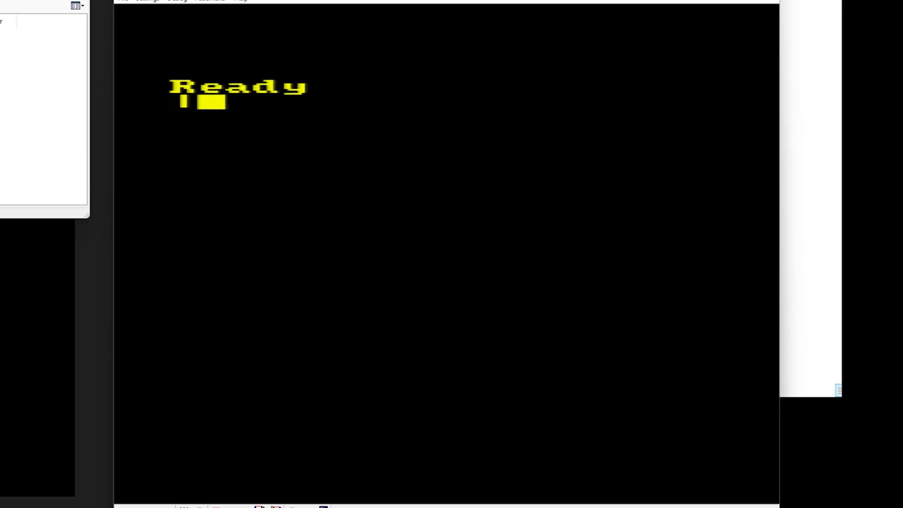
- Apply sprite colours with |colour and assign image 0 to sprite 2 with |sget,2,0
type("colour")
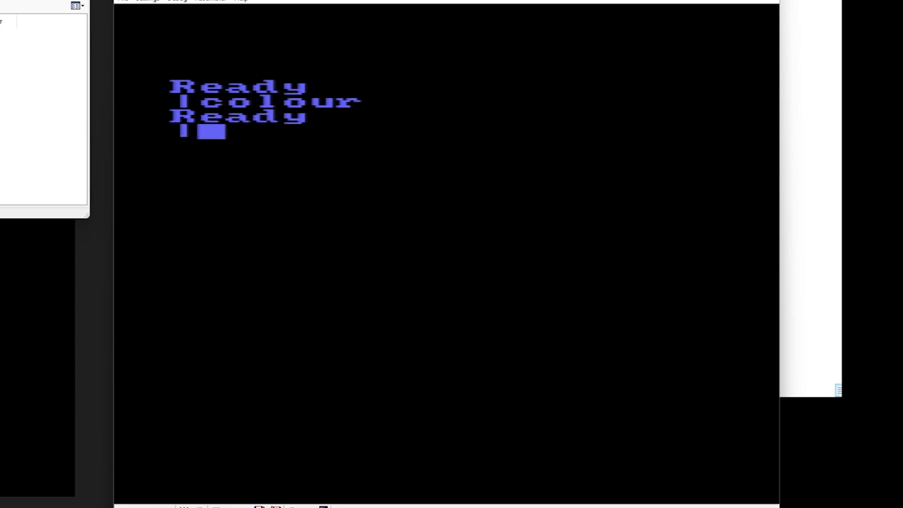
type("sget,2,0")
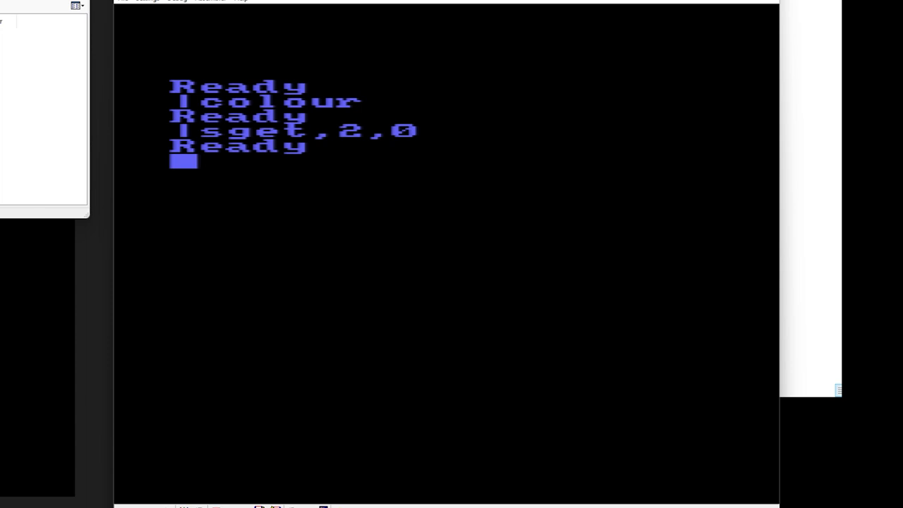
mouse_move(365, 158)
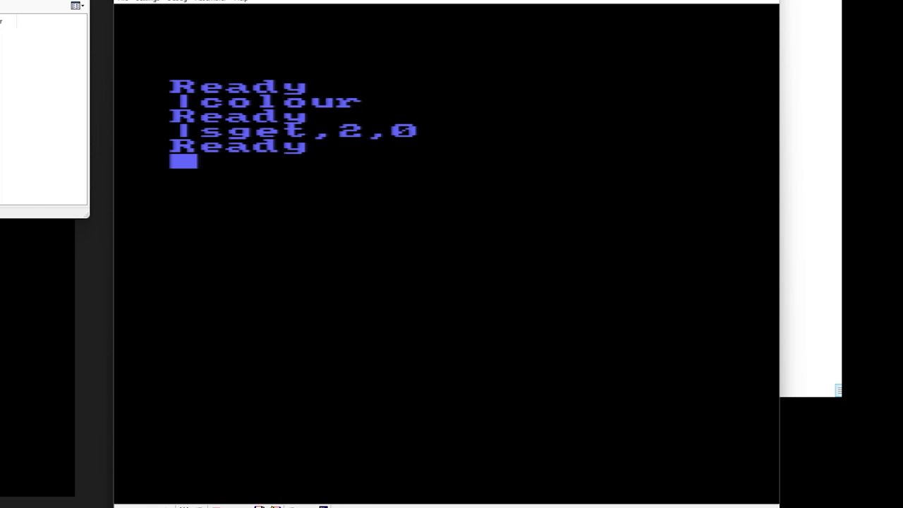
- Show sprite 2 at 50,50, redraw it with repeated |sput,2, then clear with cls
type("sput")
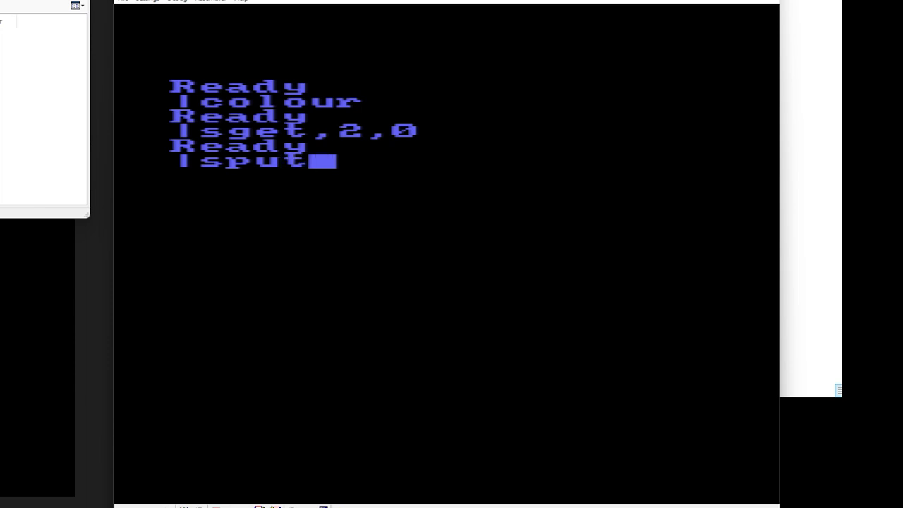
type(",2,50,50")
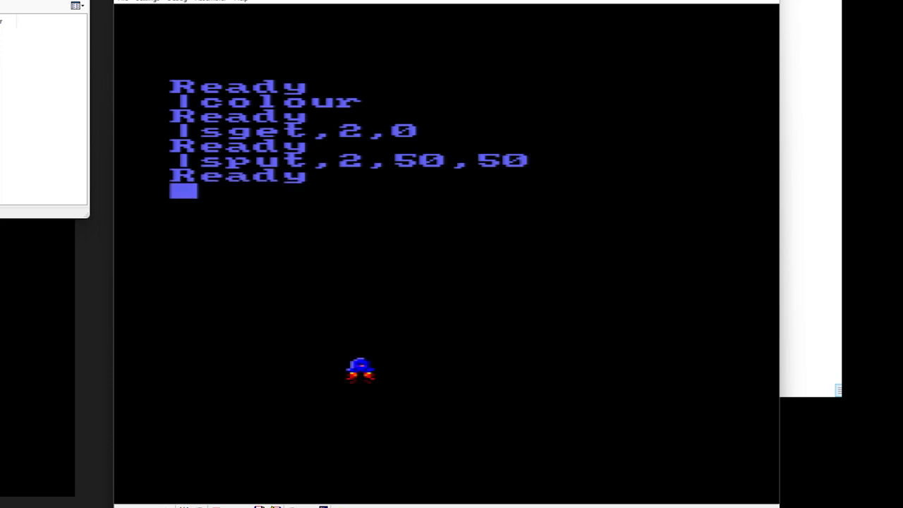
type("sput,2")
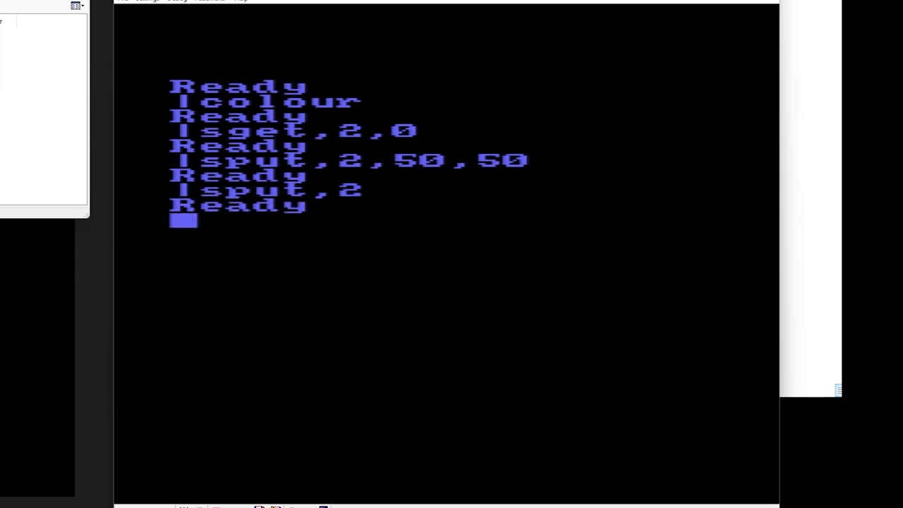
type("sput,2")
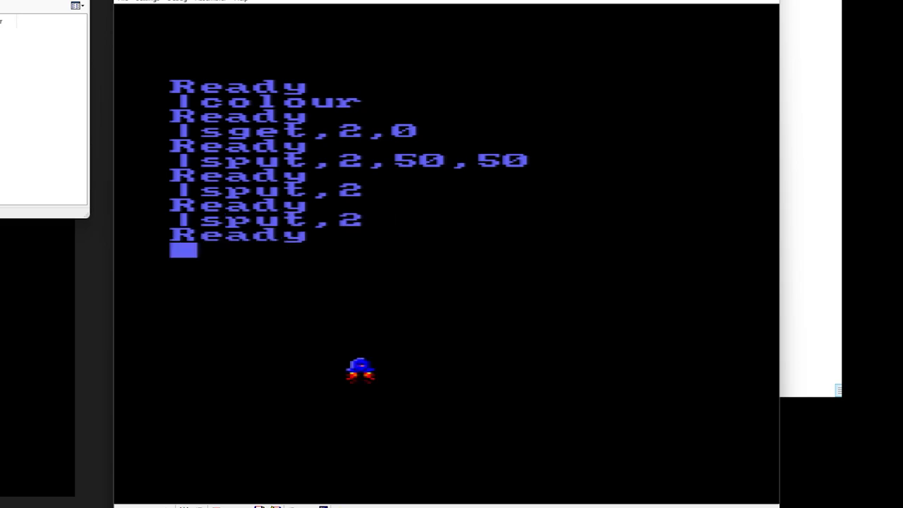
type("sput,2")
type("cls")
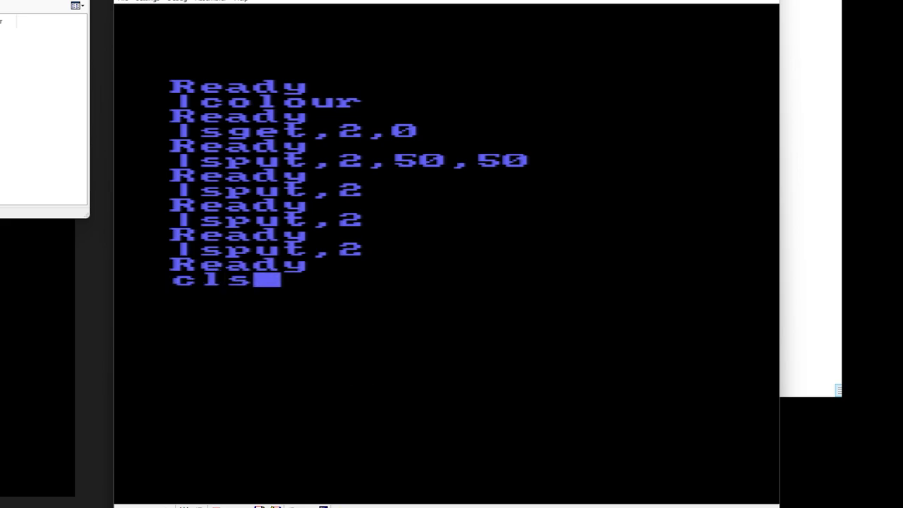
key("Return")
type("|sput,2")
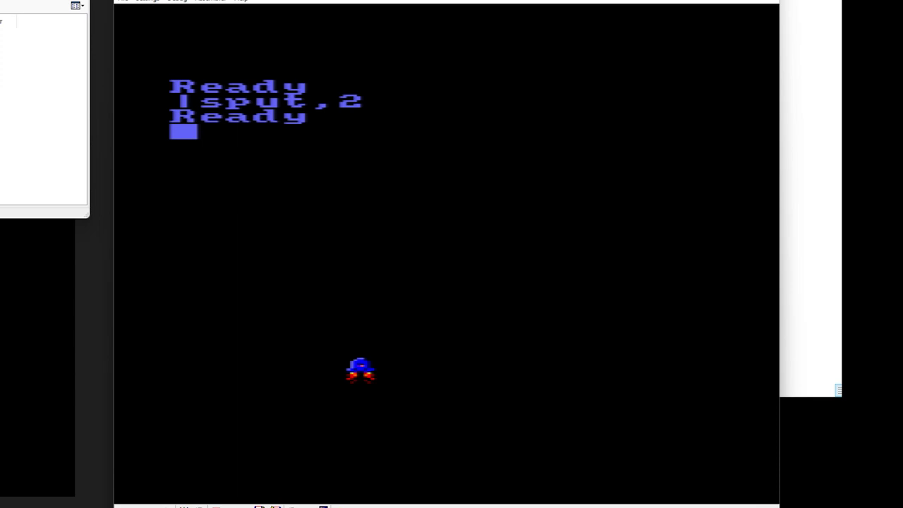
- Give sprite 2 direction 1,1 and move it one step with |move,2
type("|sdir,2")
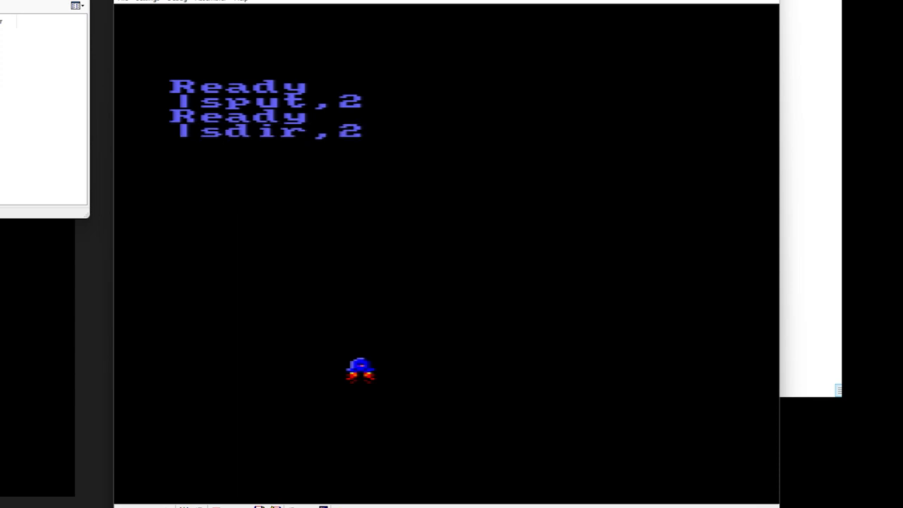
type(",1,1")
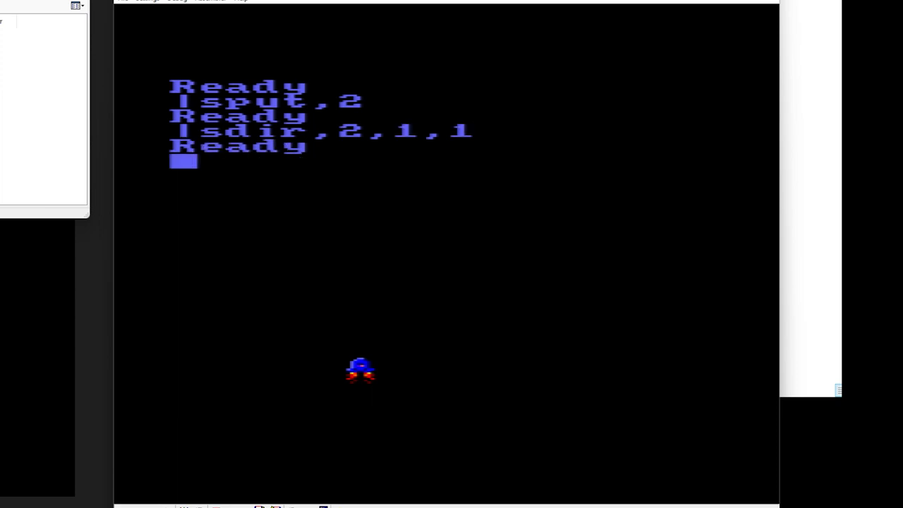
type("smove,2")
type("|")
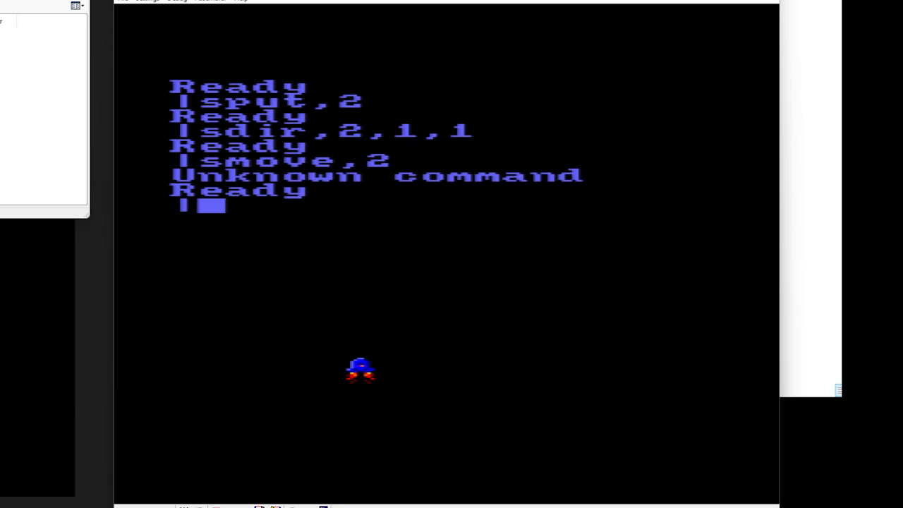
type("move,2")
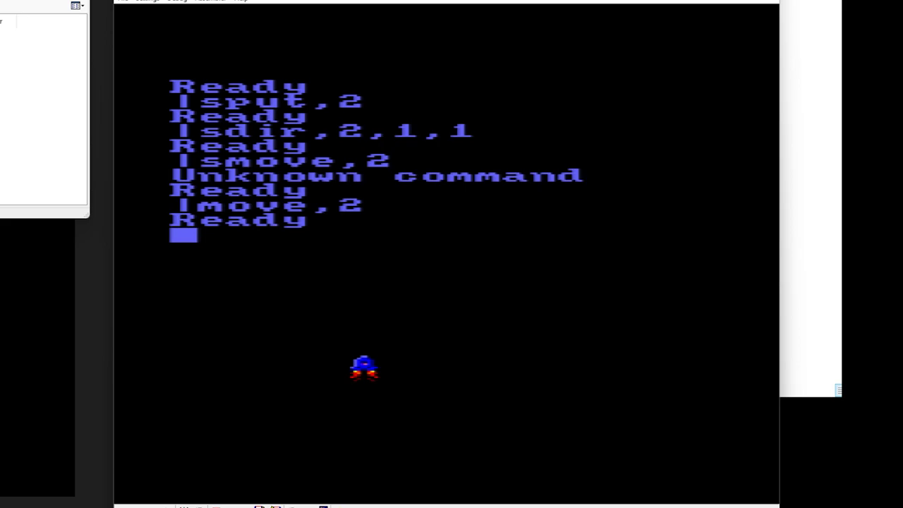
type("10")
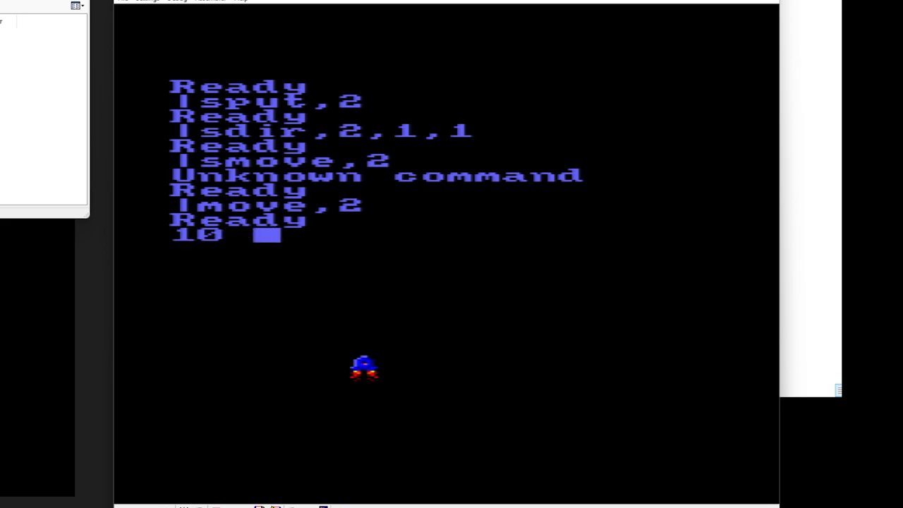
- Enter program line 10 |move,2 and type line 20 goto 10
type("!move,2")
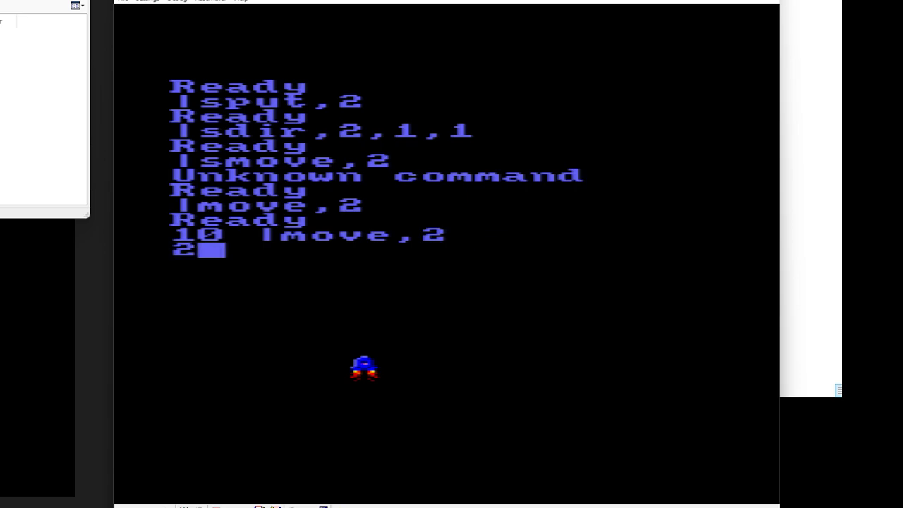
type("0 goto 10")
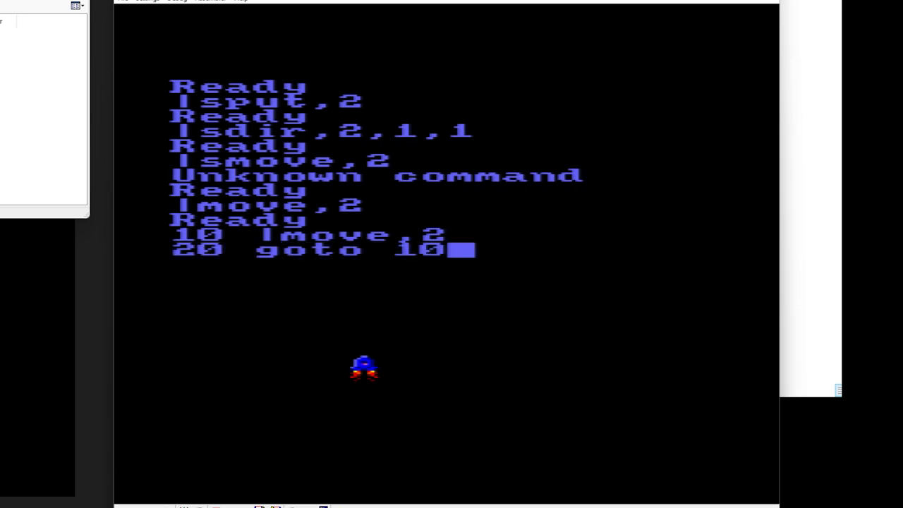